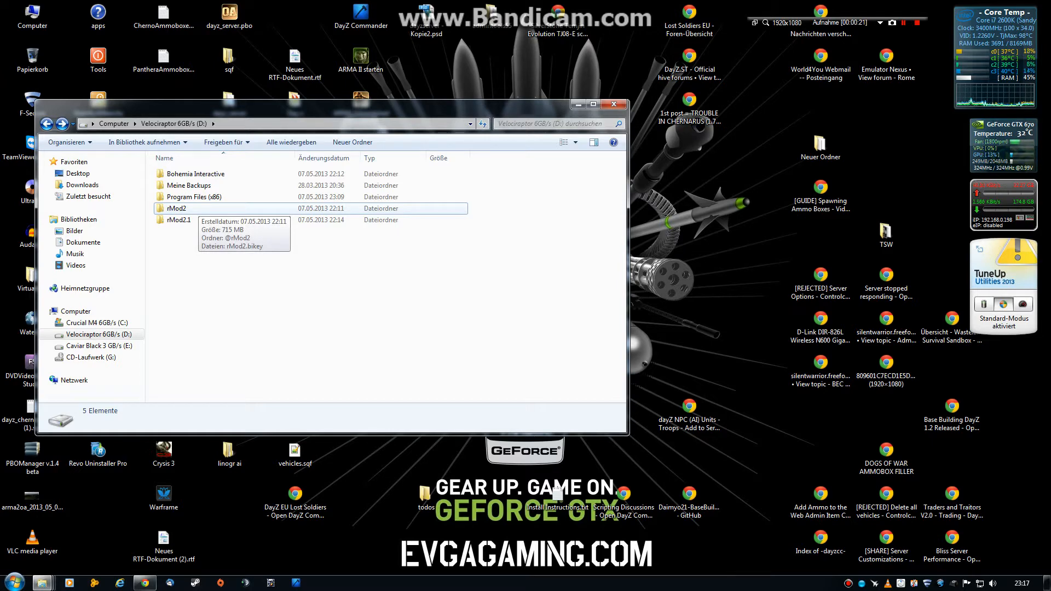
{"action": "double_click", "coordinate": [177, 208]}
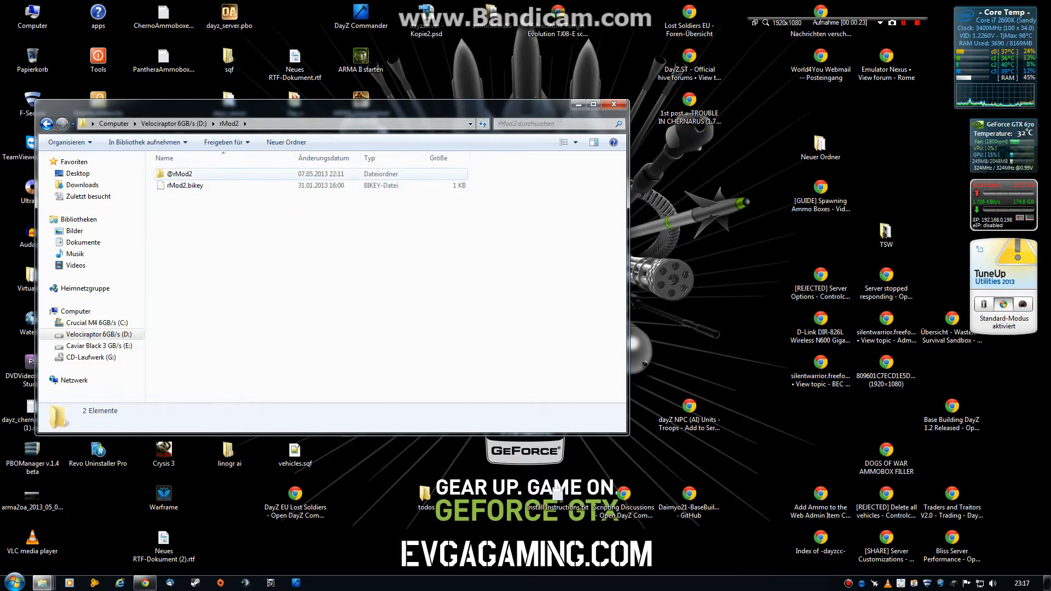
{"action": "double_click", "coordinate": [181, 174]}
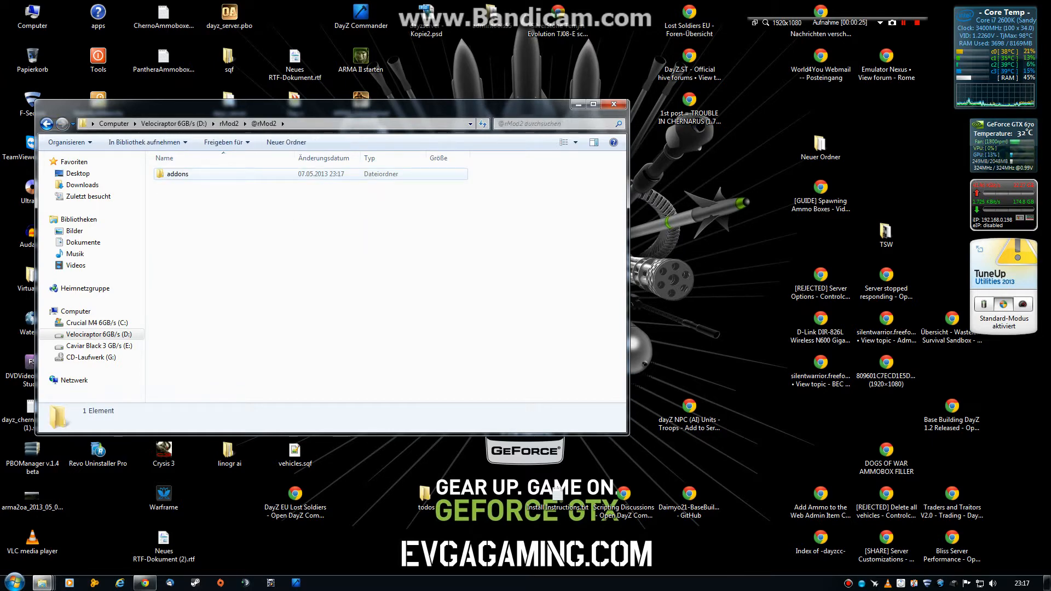
{"action": "double_click", "coordinate": [178, 174]}
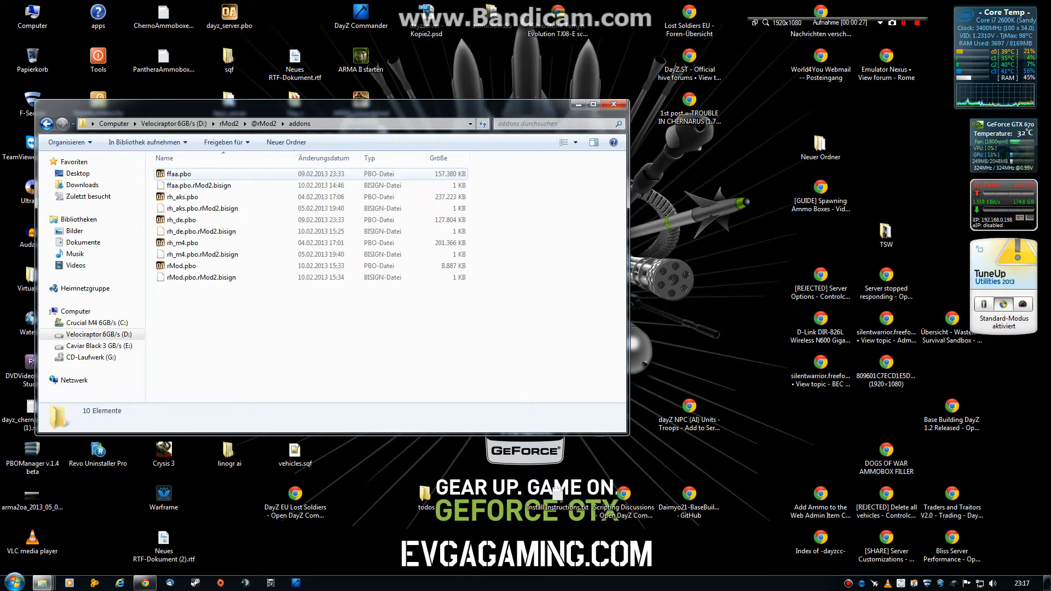
{"action": "left_click", "coordinate": [199, 185]}
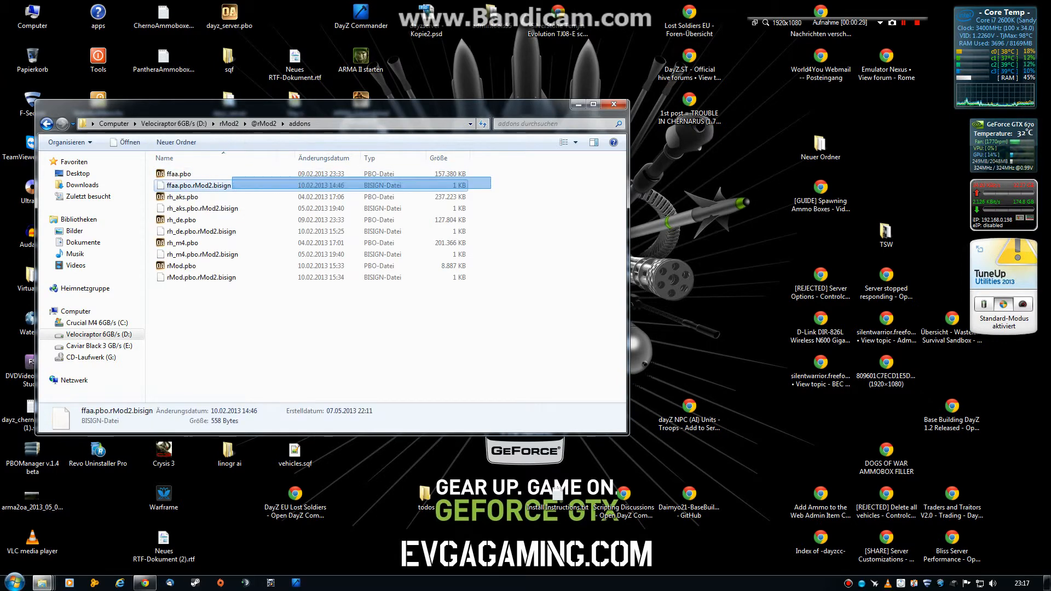
{"action": "left_click", "coordinate": [177, 174]}
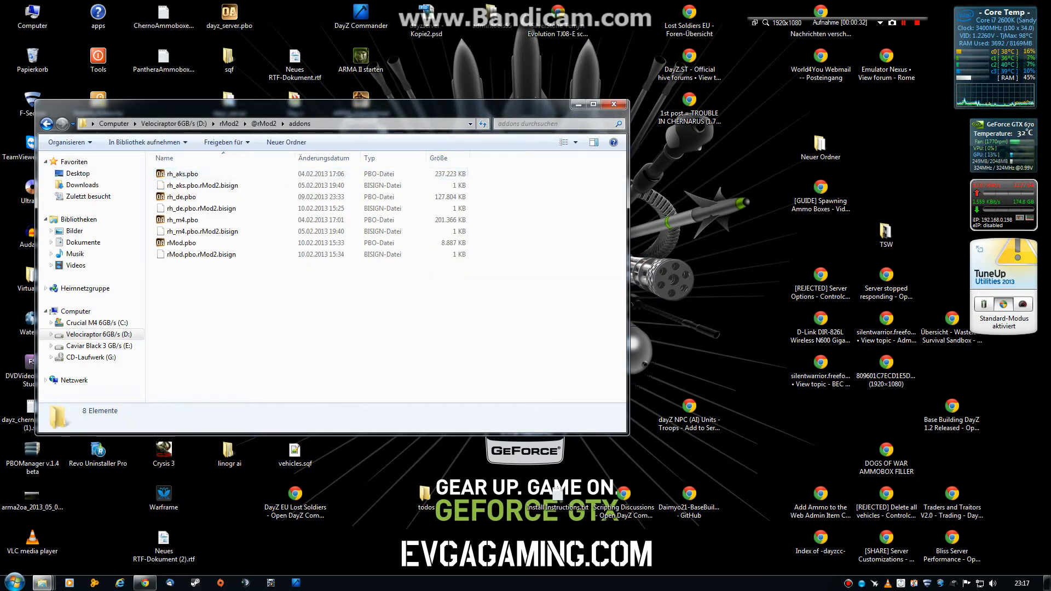
{"action": "left_click", "coordinate": [46, 123]}
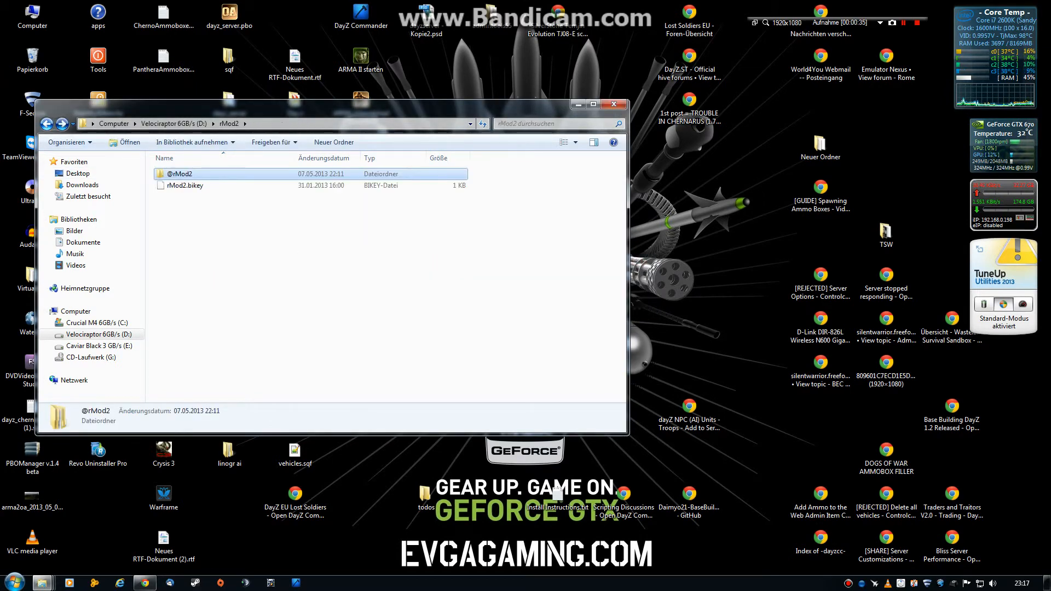
{"action": "right_click", "coordinate": [179, 174]}
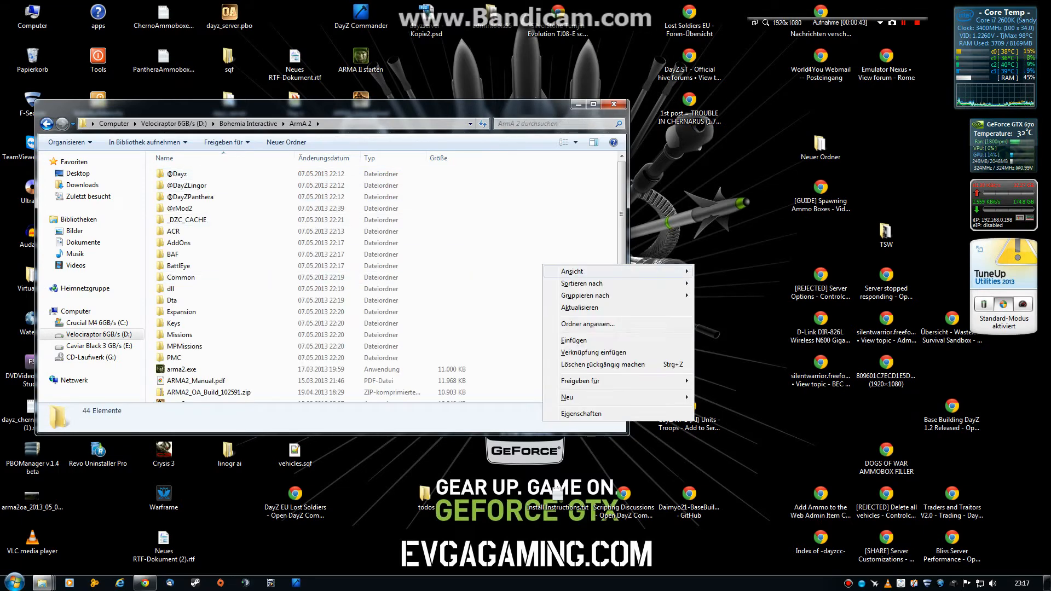
{"action": "left_click", "coordinate": [578, 340]}
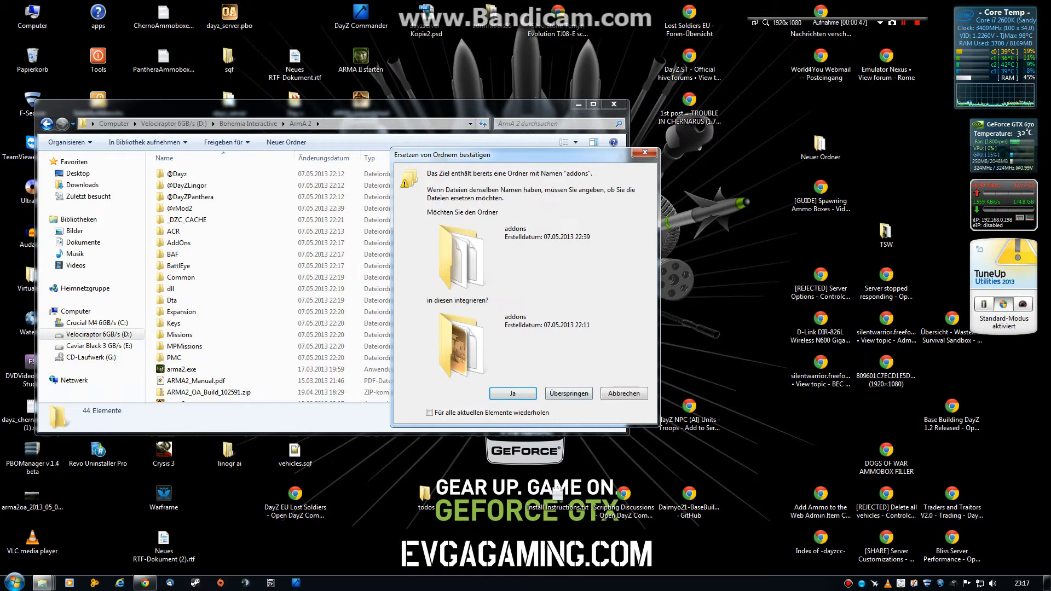
{"action": "left_click", "coordinate": [513, 393]}
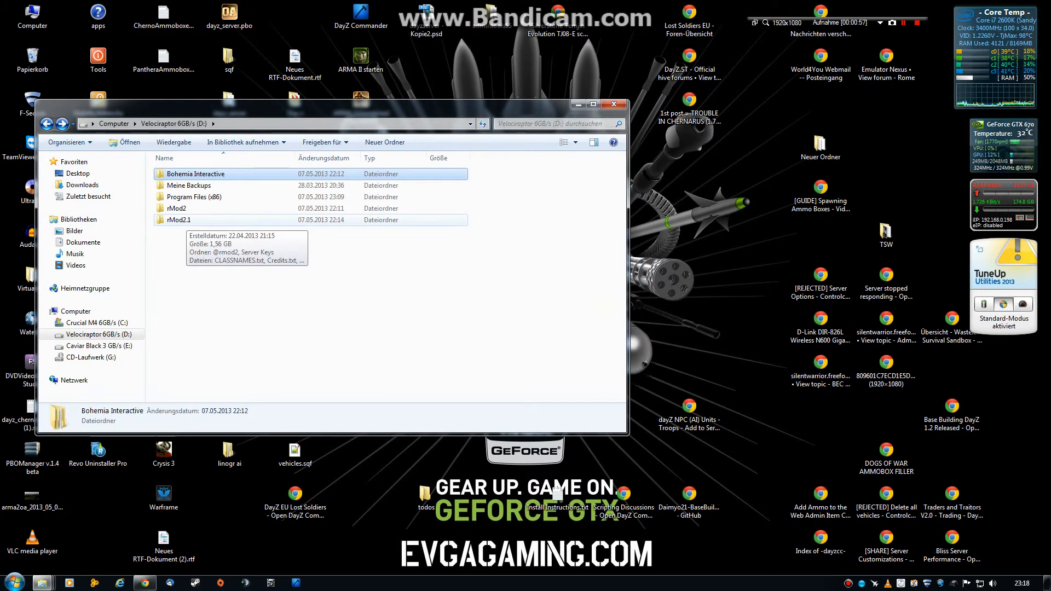
{"action": "left_click", "coordinate": [179, 219]}
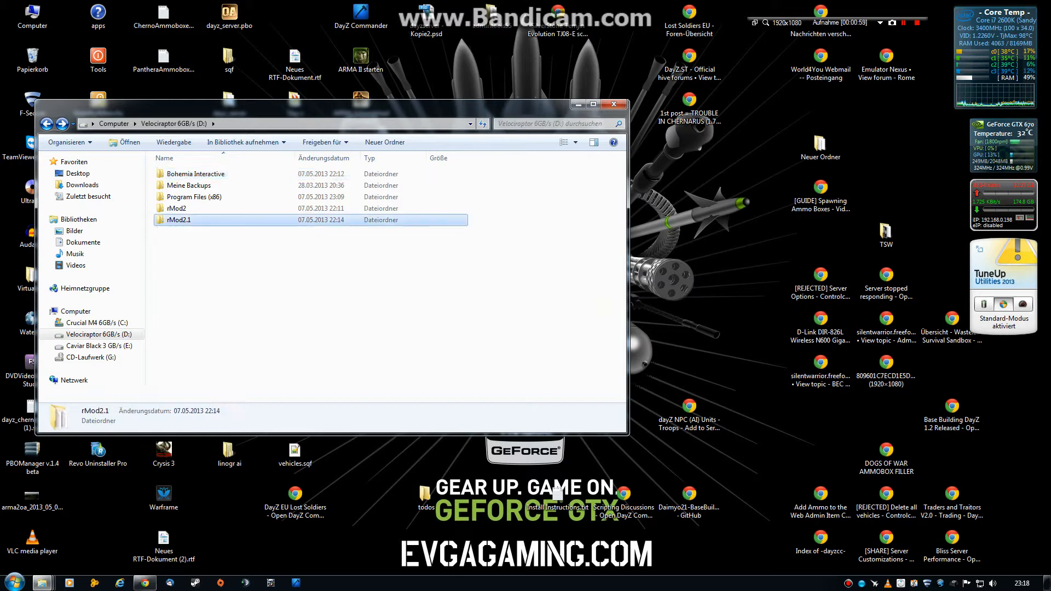
{"action": "double_click", "coordinate": [178, 220]}
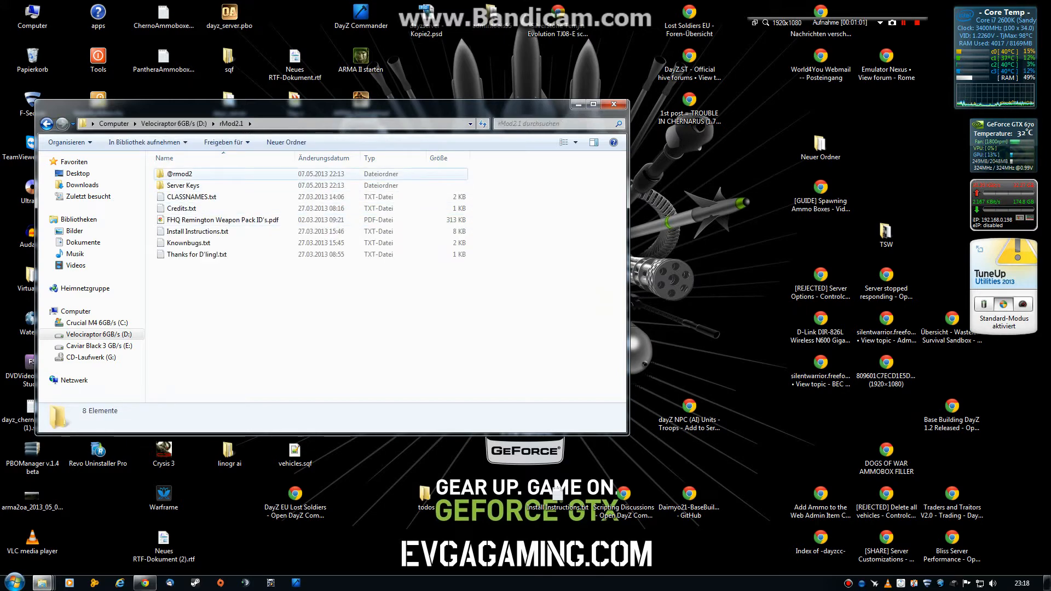
{"action": "double_click", "coordinate": [178, 174]}
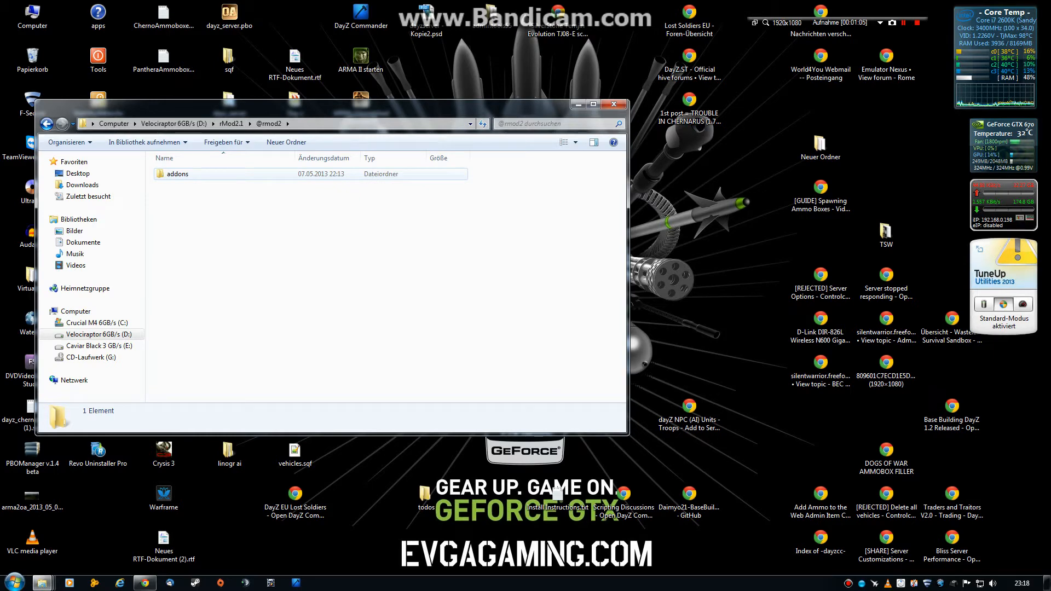
{"action": "double_click", "coordinate": [178, 174]}
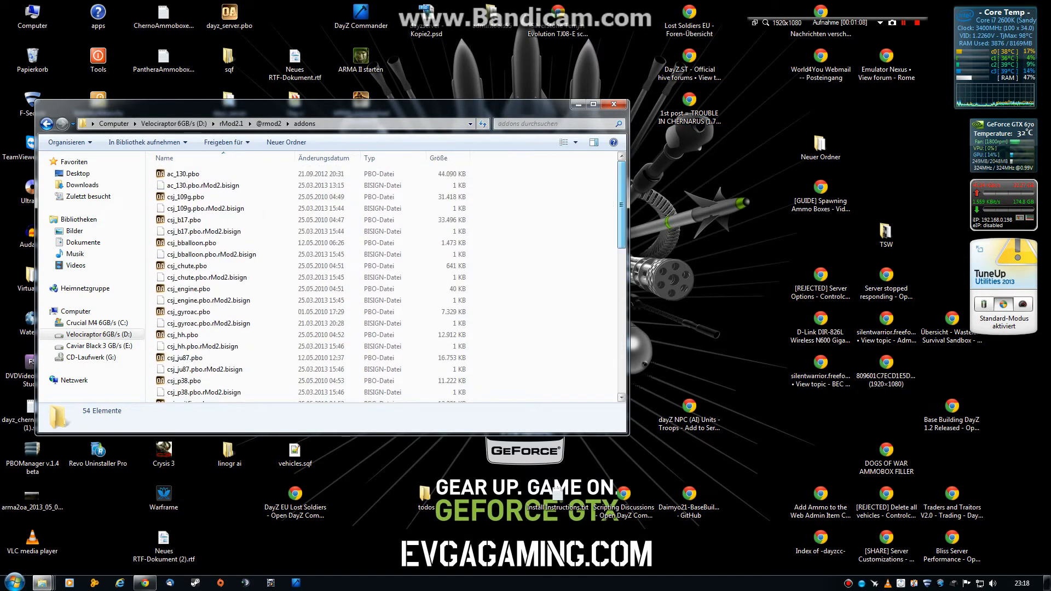
{"action": "scroll", "scroll_direction": "down", "scroll_amount": 3}
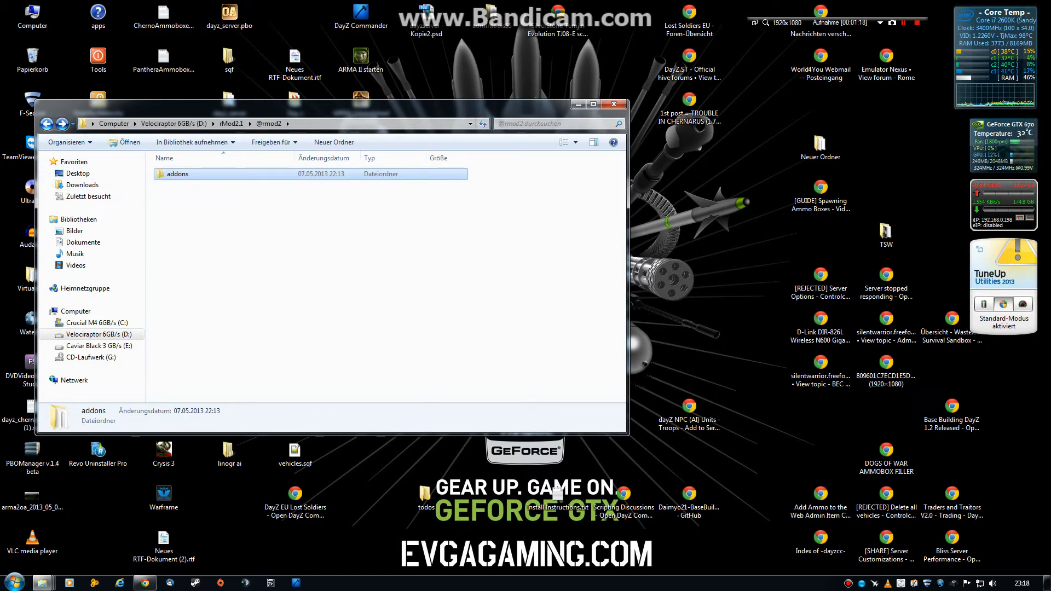
{"action": "left_click", "coordinate": [46, 124]}
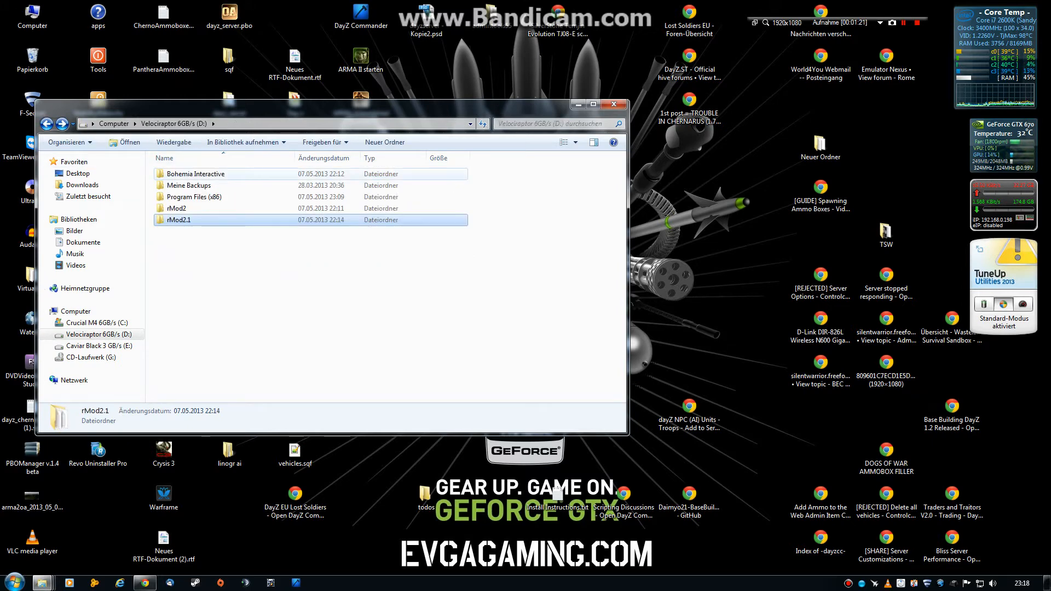
{"action": "double_click", "coordinate": [194, 174]}
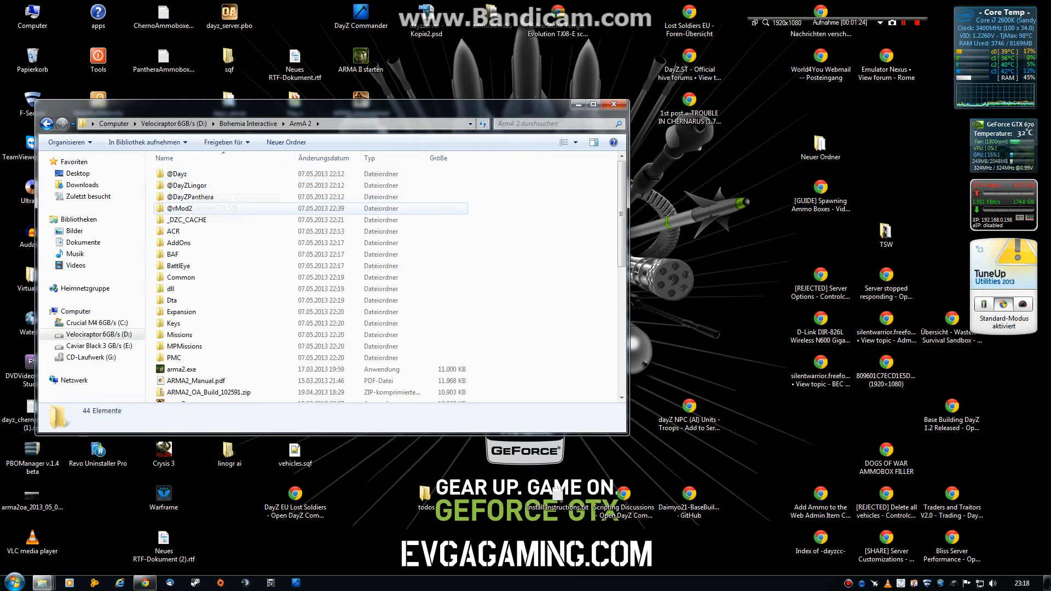
{"action": "left_click", "coordinate": [180, 208]}
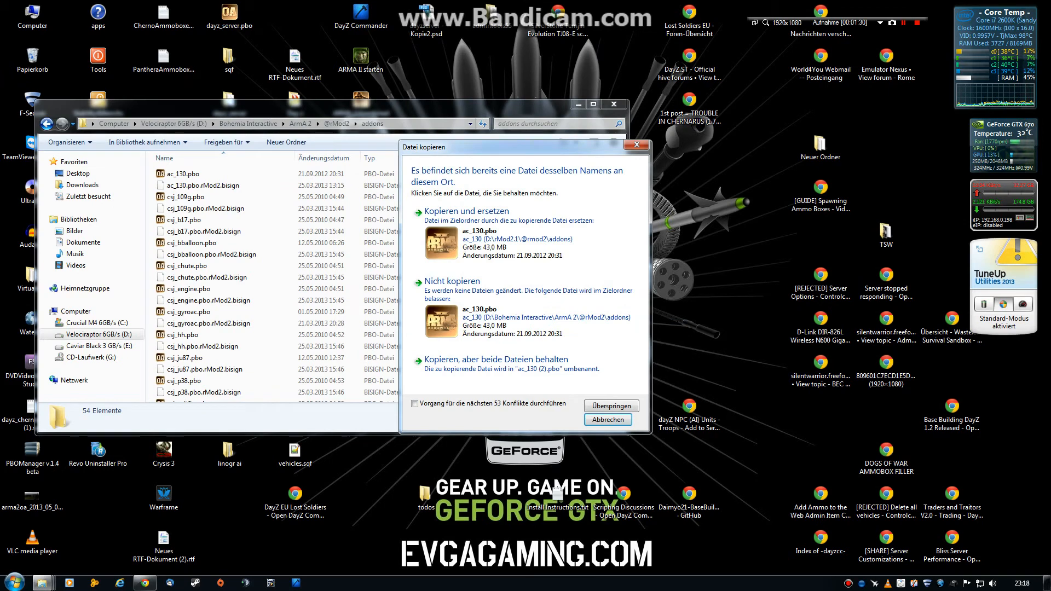
{"action": "left_click", "coordinate": [467, 211]}
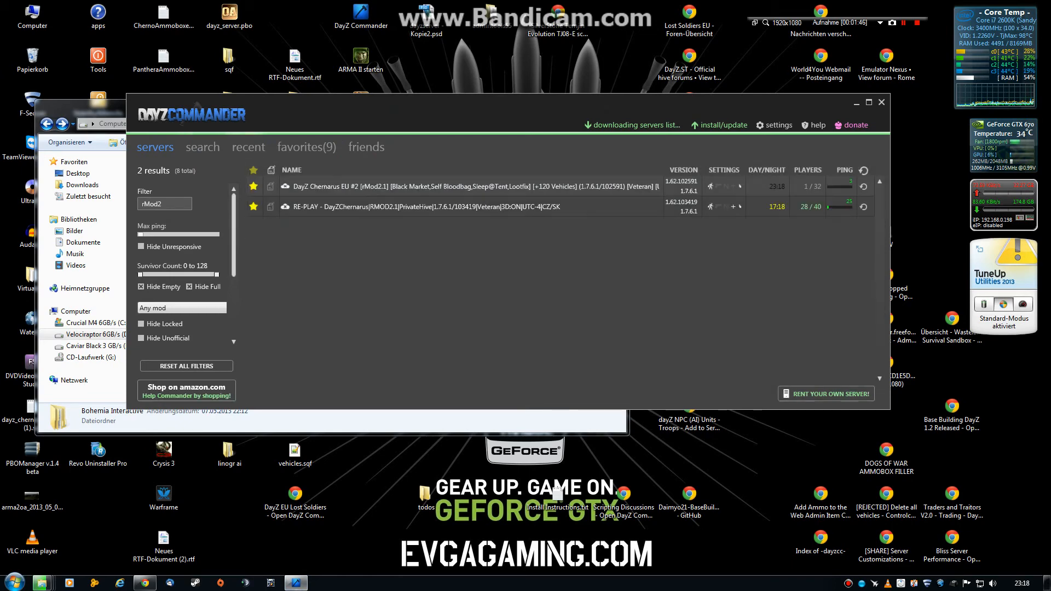
{"action": "left_click", "coordinate": [773, 125]}
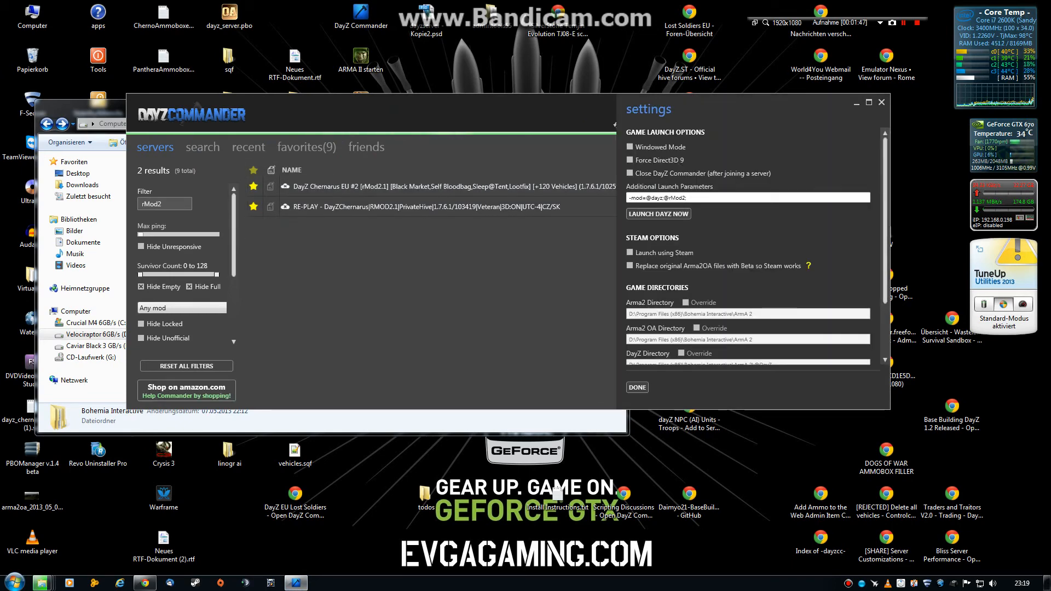
{"action": "triple_click", "coordinate": [747, 197]}
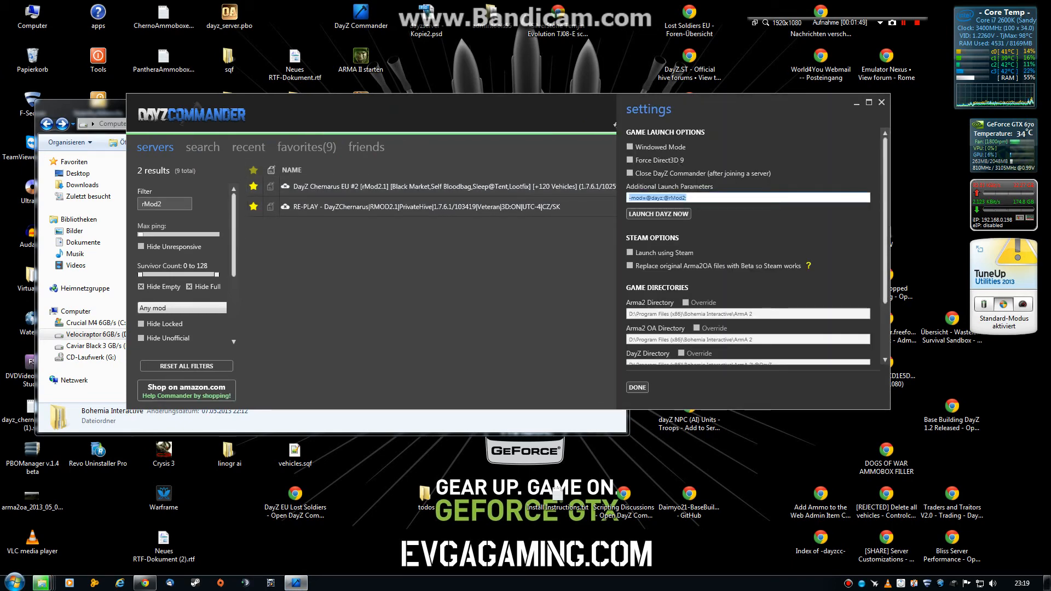